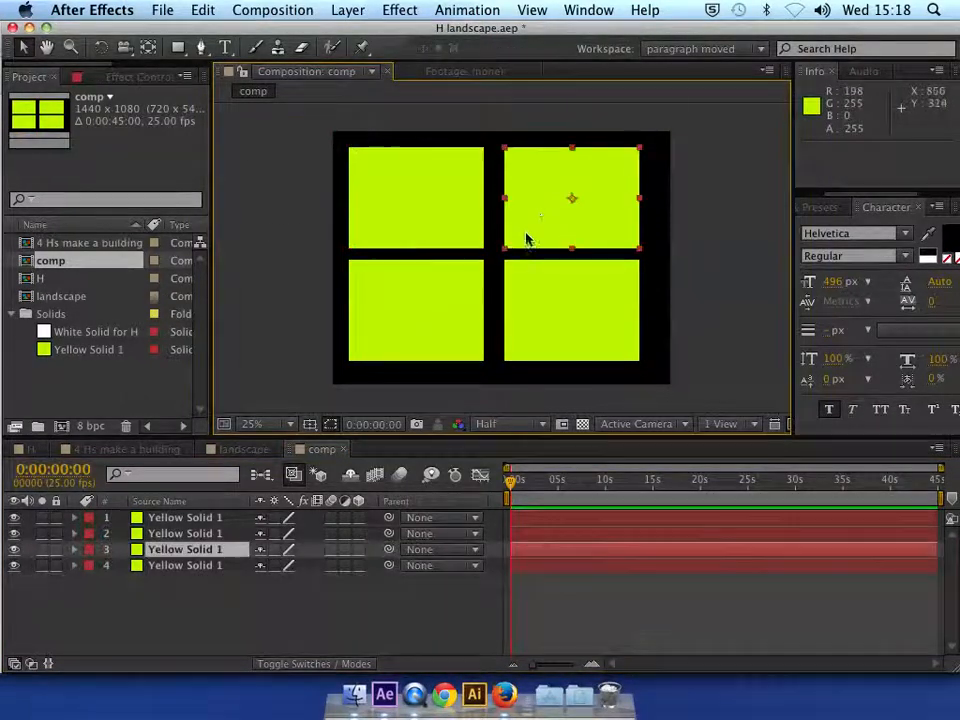
Select all four Yellow Solid layers in the timeline and bring up the Layer menu
click(572, 312)
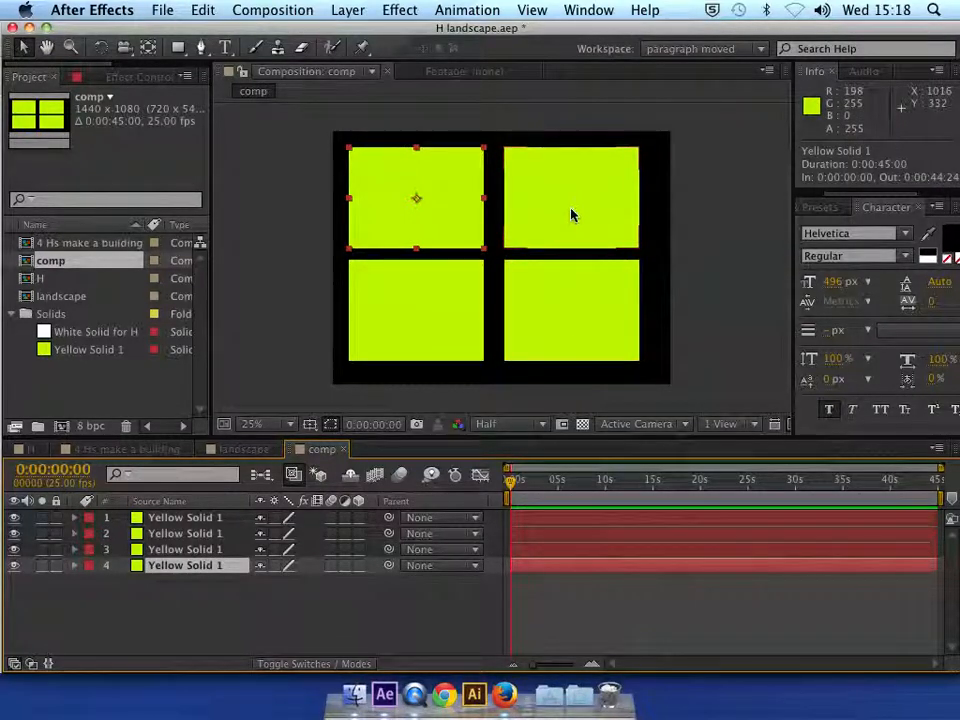
mouse_move(536, 232)
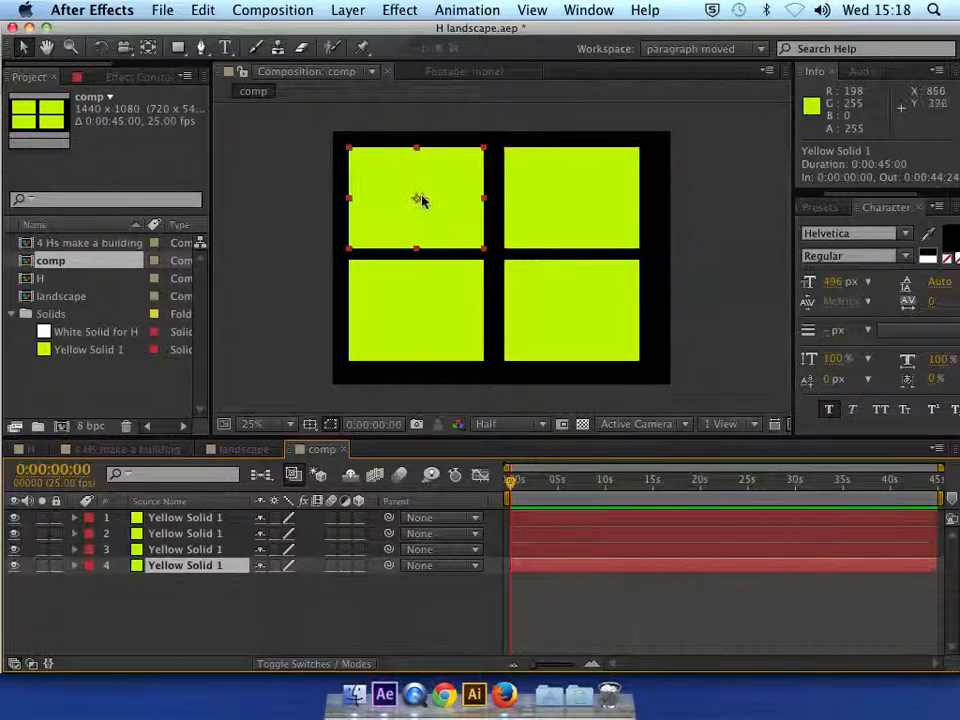
mouse_move(490, 276)
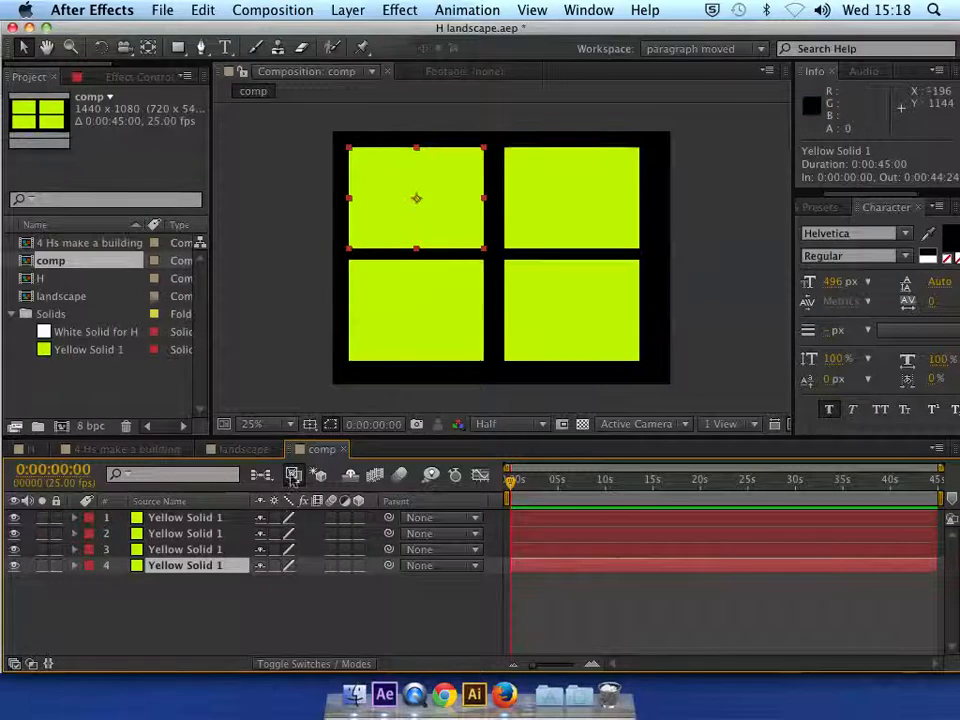
click(184, 548)
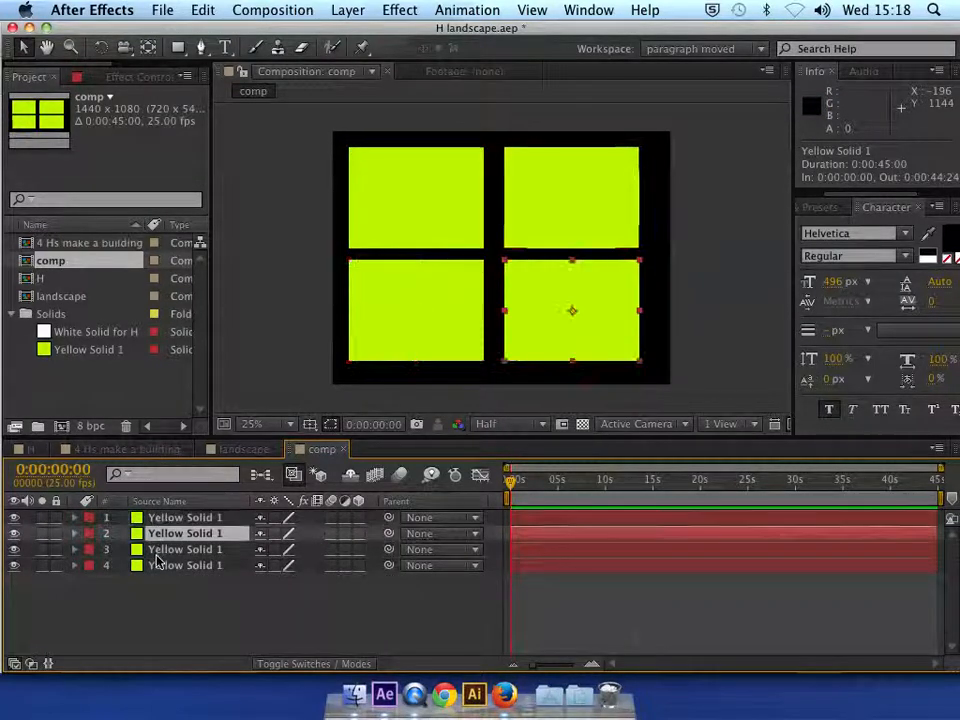
click(184, 516)
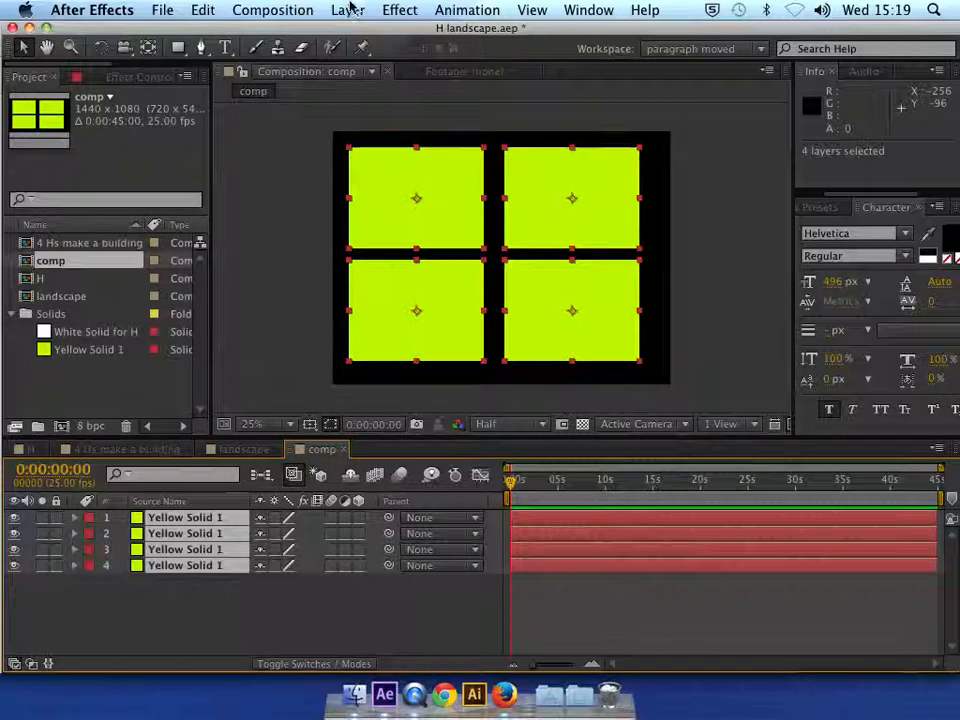
click(348, 10)
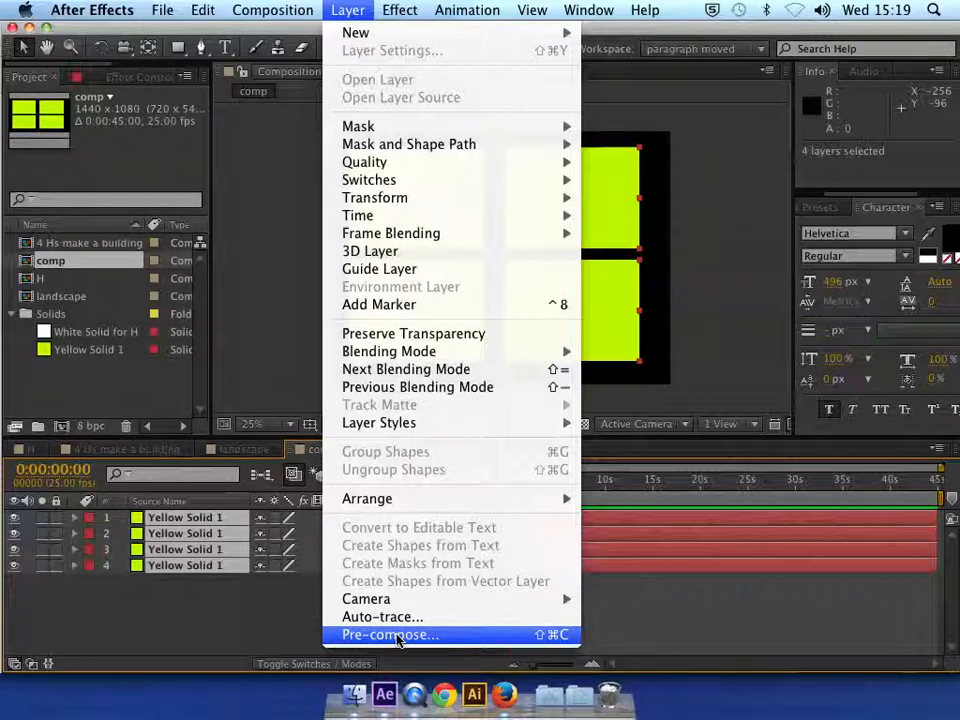
Pre-compose the selected solids into a new comp named '4 yellows', moving all attributes
click(388, 634)
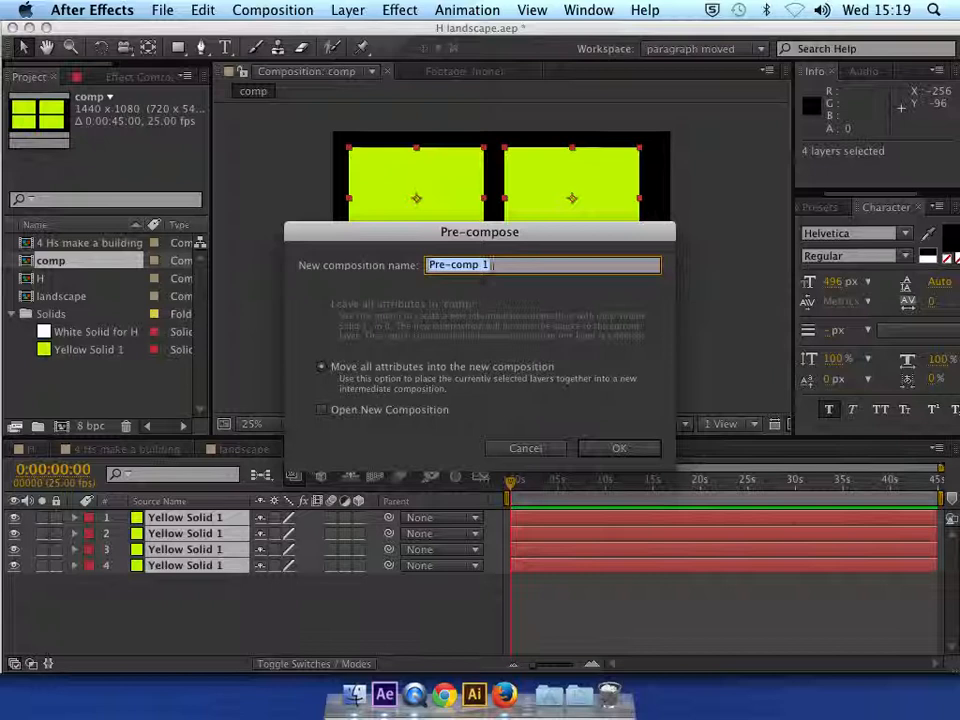
text(1 ye)
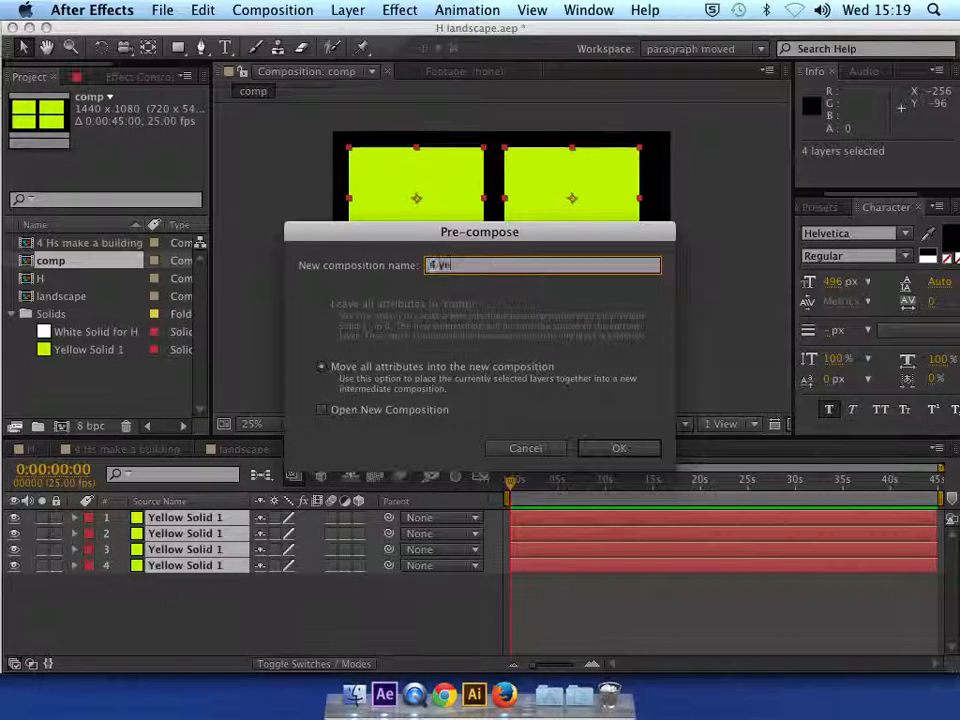
text(4 yellows)
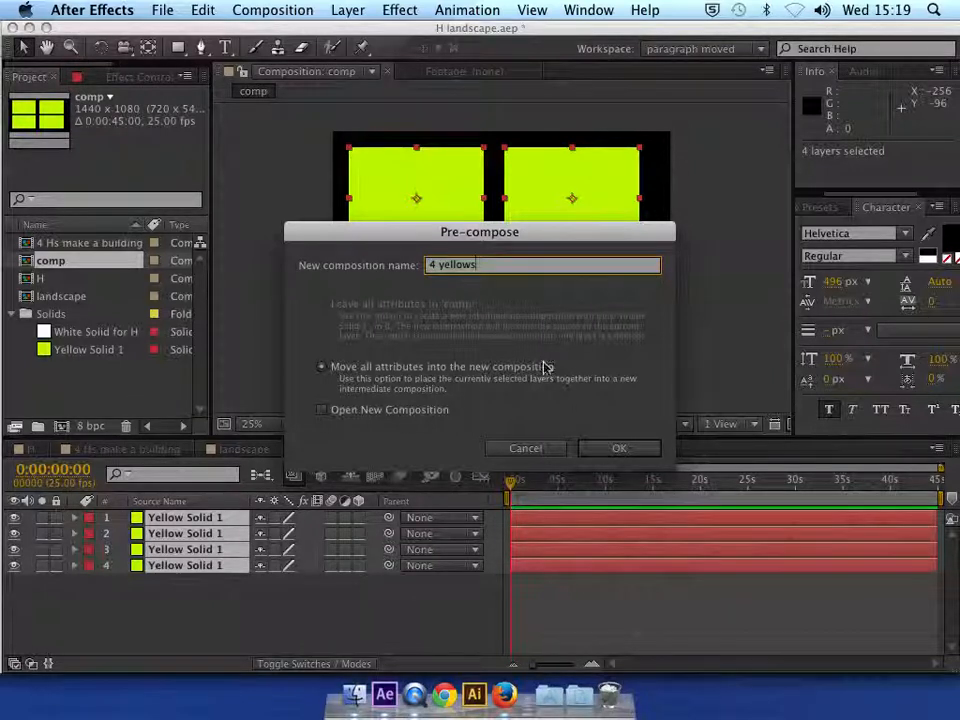
mouse_move(560, 404)
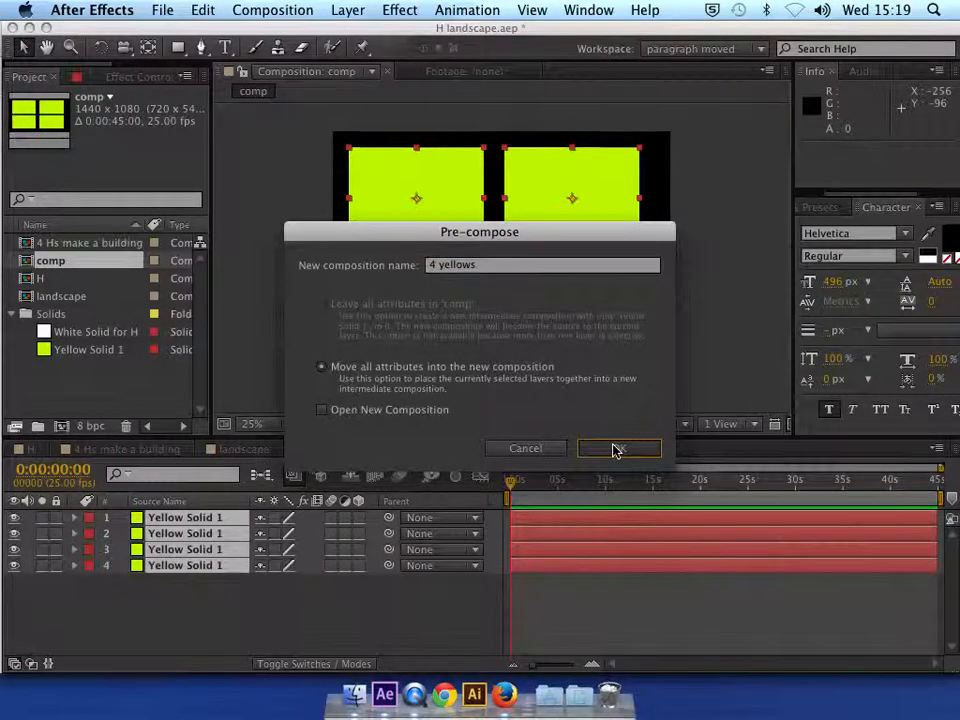
click(618, 448)
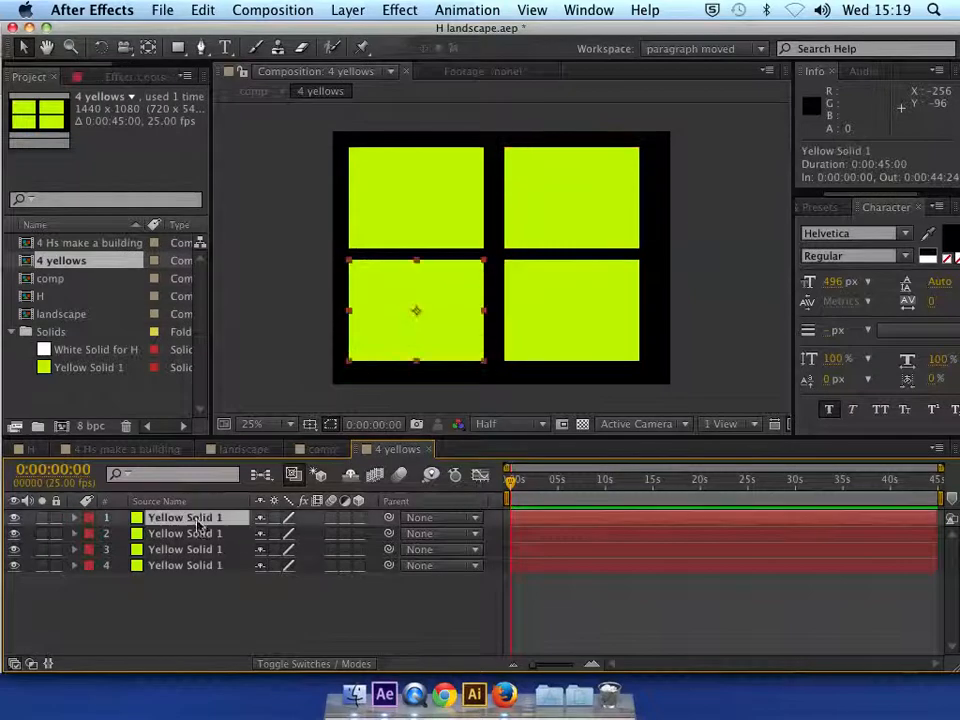
click(184, 564)
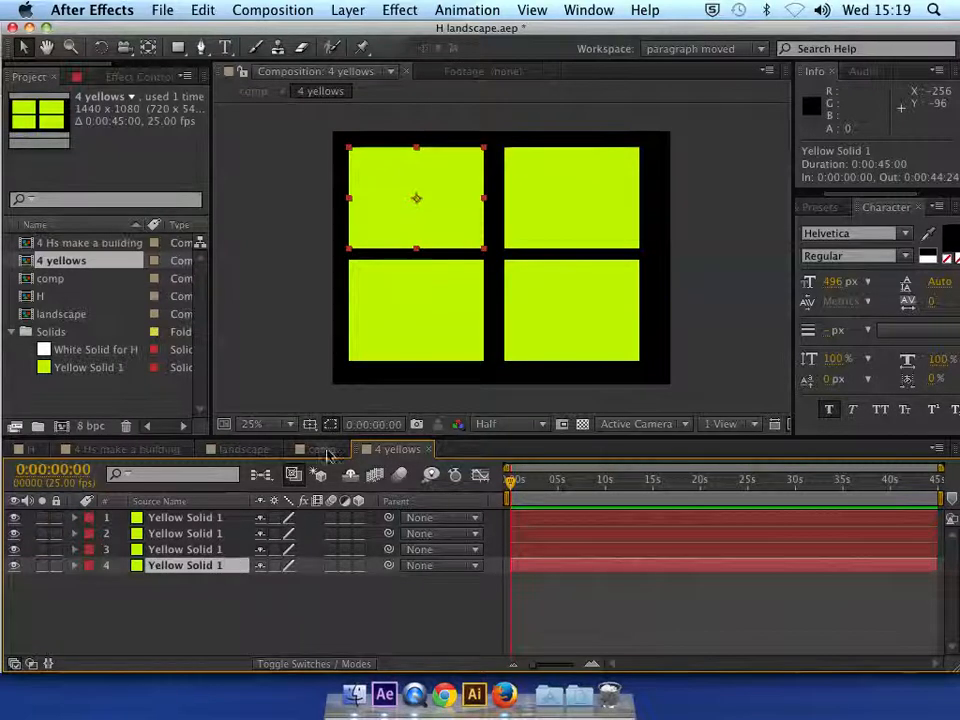
click(318, 448)
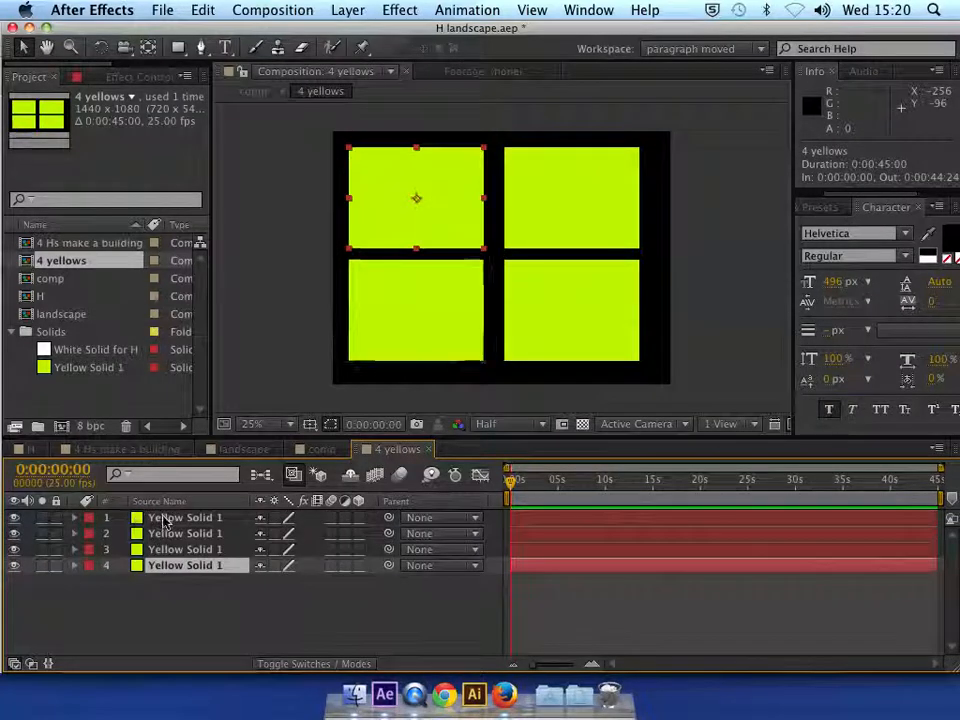
click(184, 516)
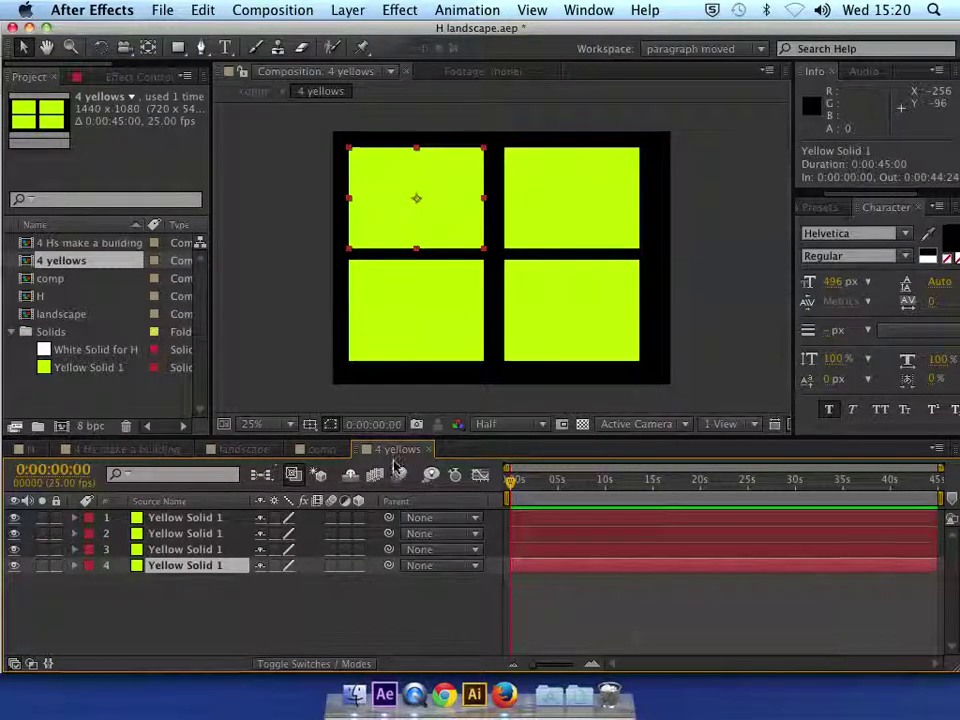
mouse_move(268, 474)
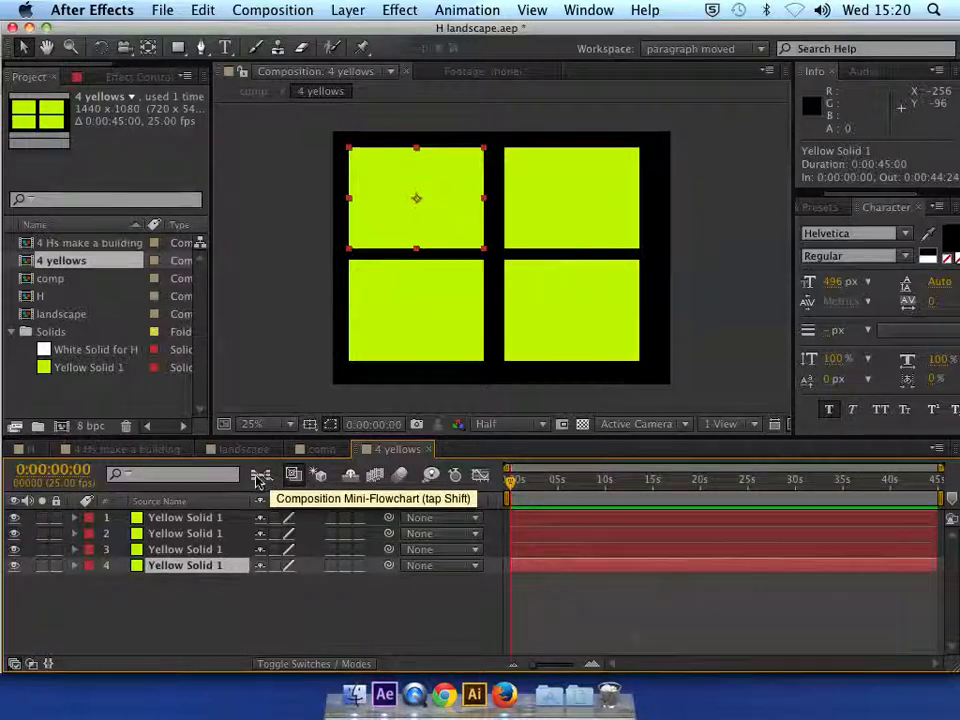
Use the Mini-Flowchart to jump back to the parent comp holding the 4 yellows layer
click(260, 474)
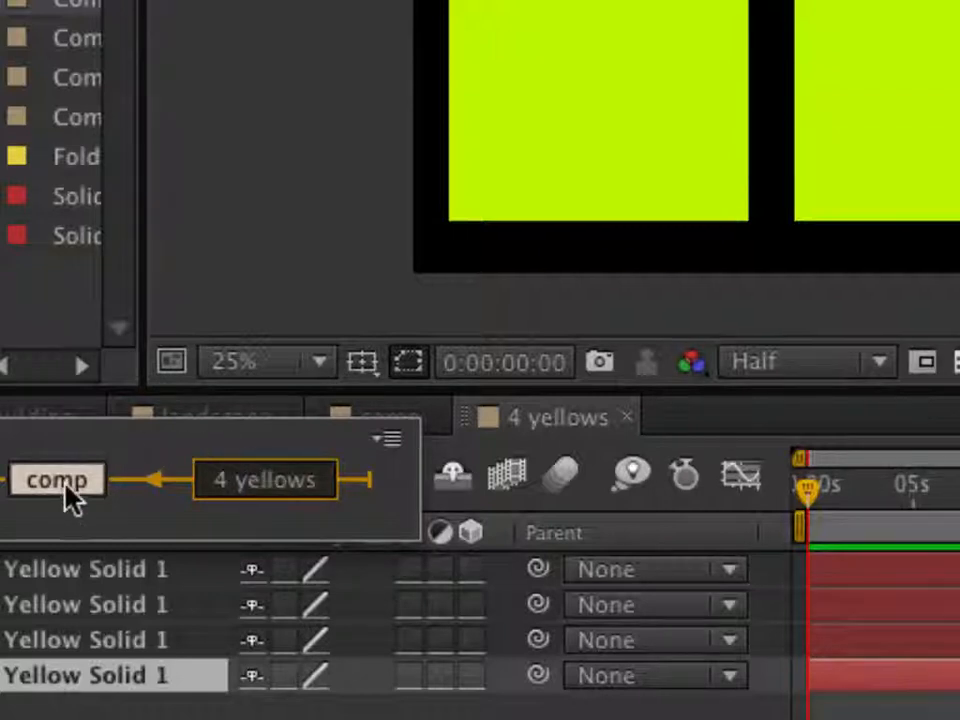
click(58, 480)
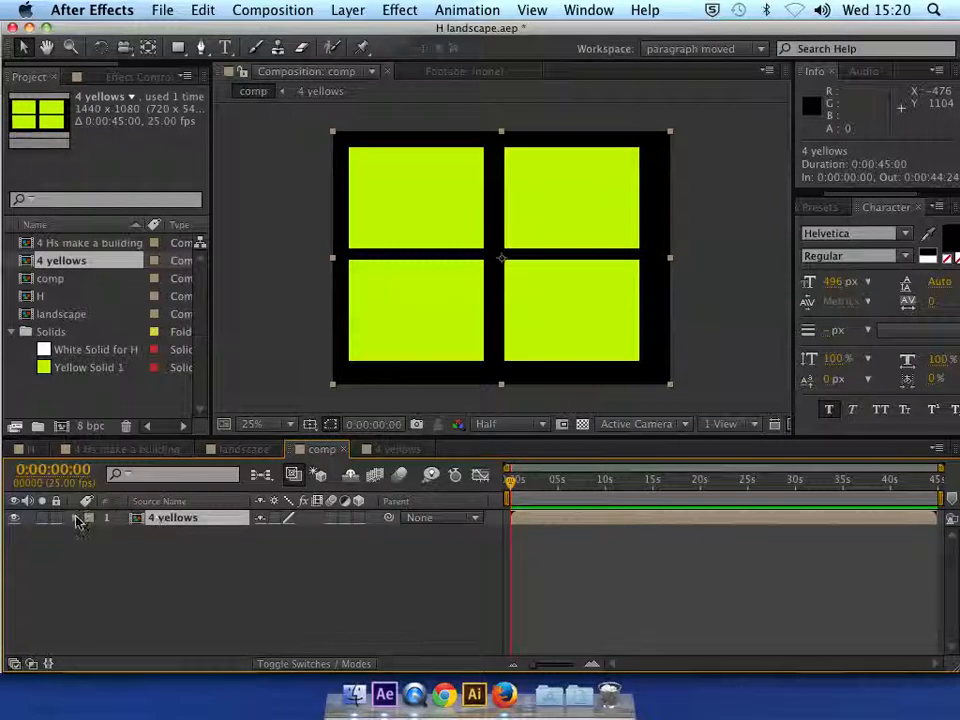
Reveal the 4 yellows layer's Transform and scrub its Rotation so the grid tilts together
click(76, 516)
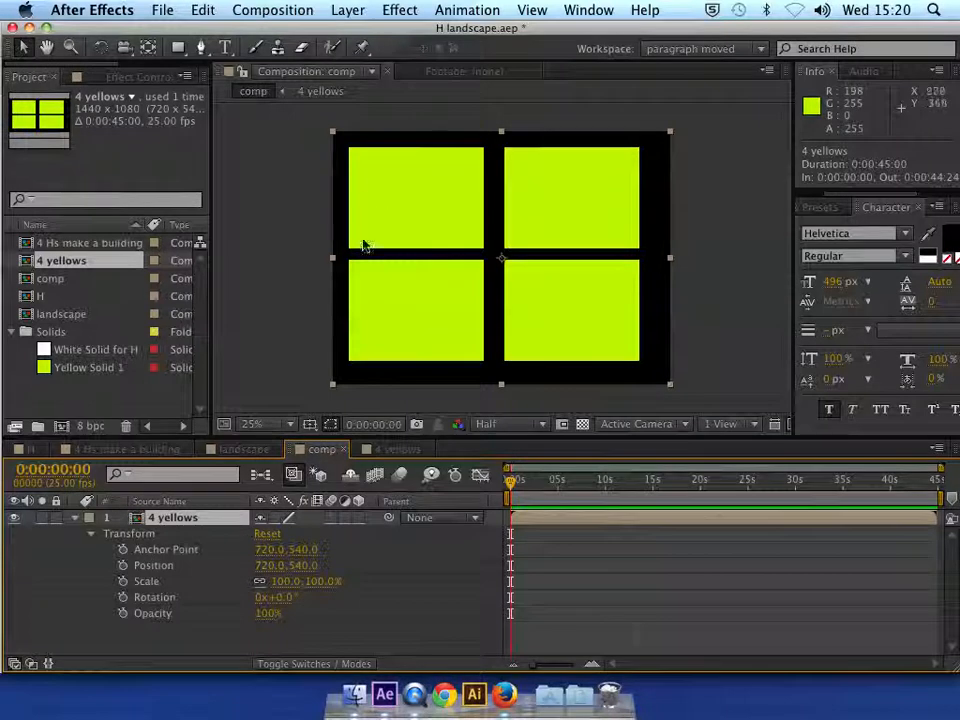
mouse_move(372, 252)
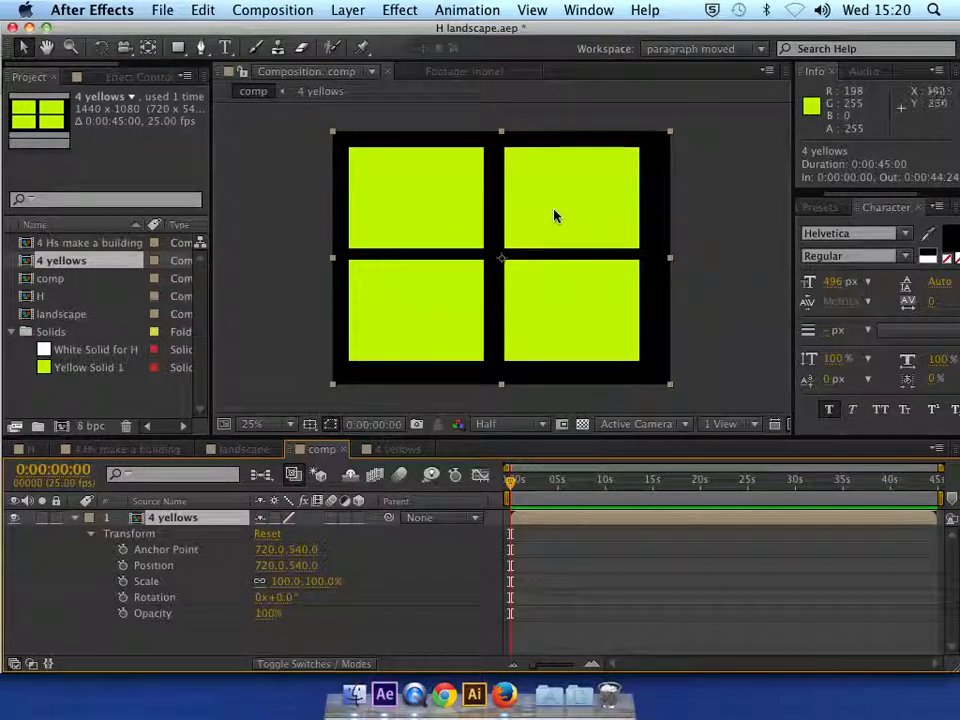
mouse_move(264, 572)
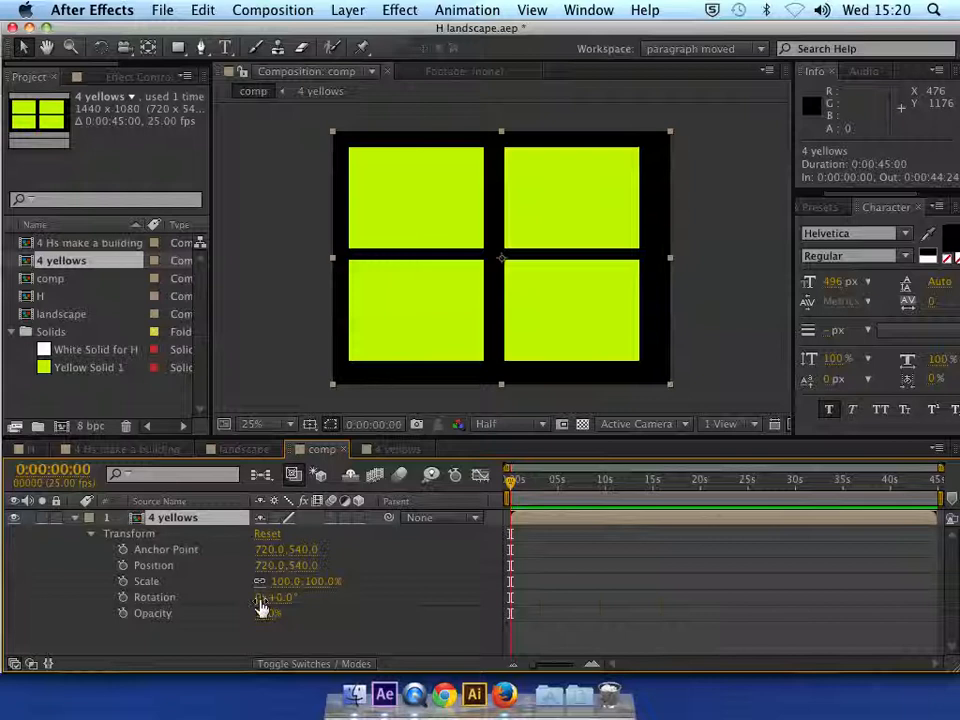
drag(276, 596, 284, 596)
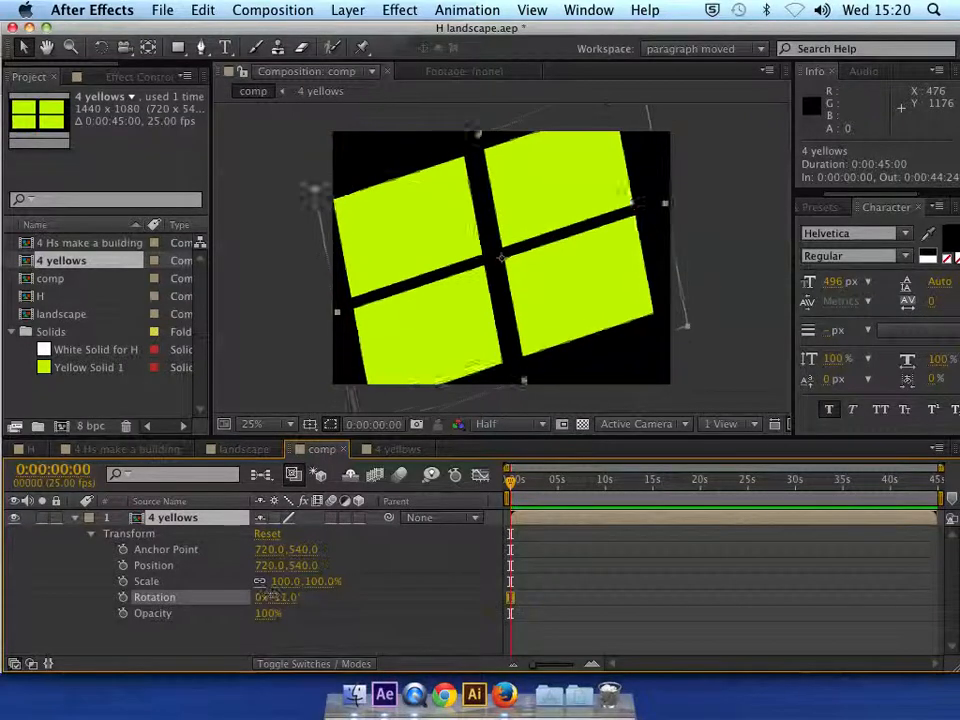
drag(280, 596, 264, 596)
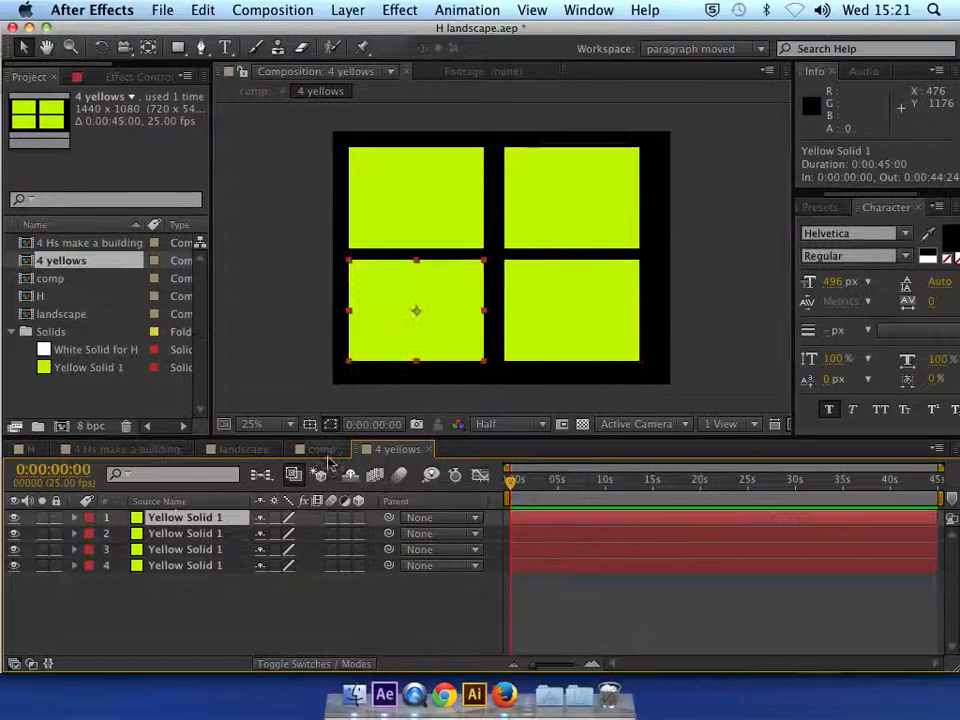
Return to the main comp showing the single 4 yellows layer at zero rotation
click(322, 448)
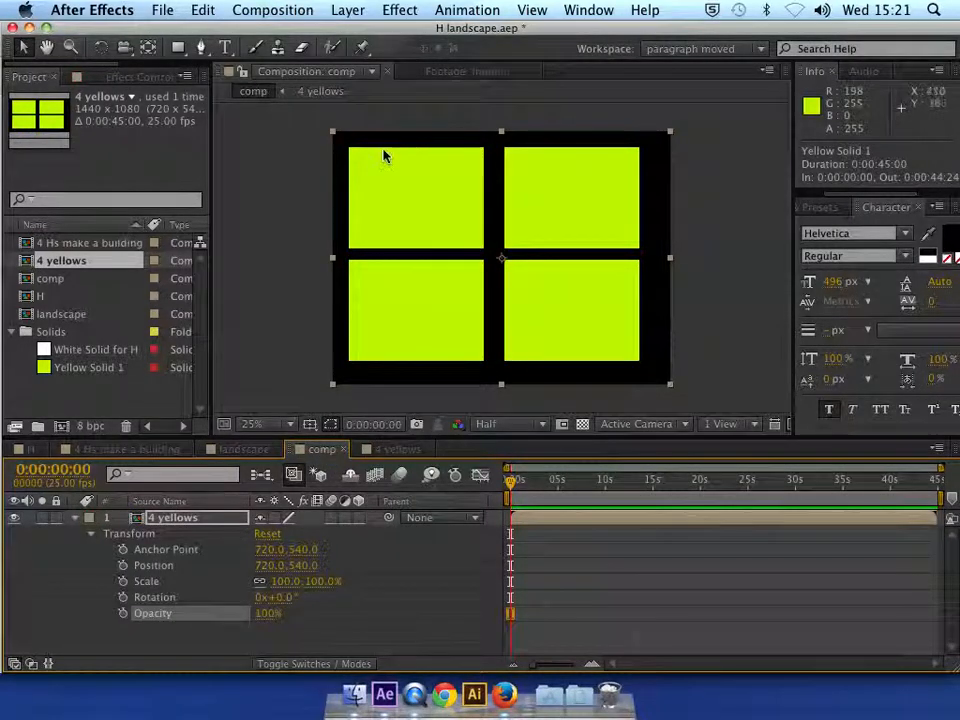
mouse_move(368, 150)
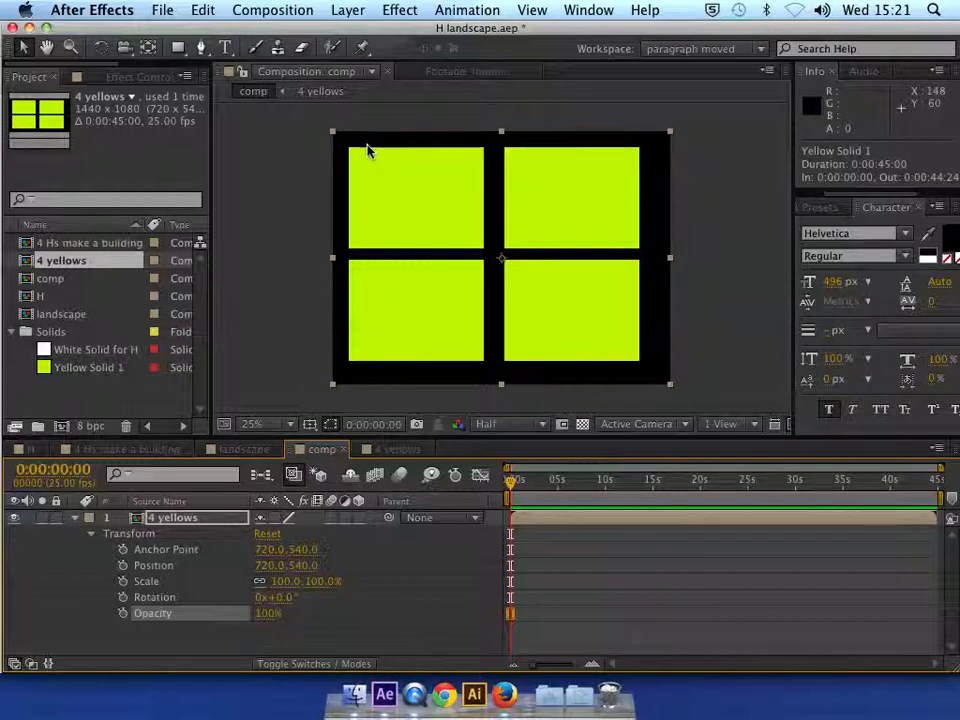
mouse_move(368, 150)
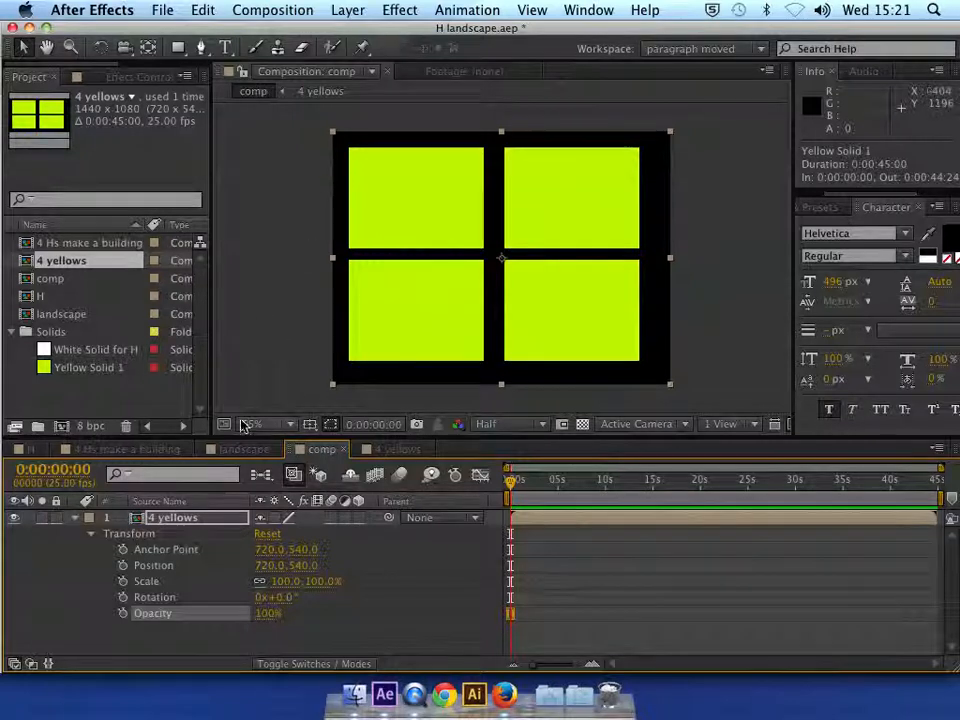
mouse_move(216, 504)
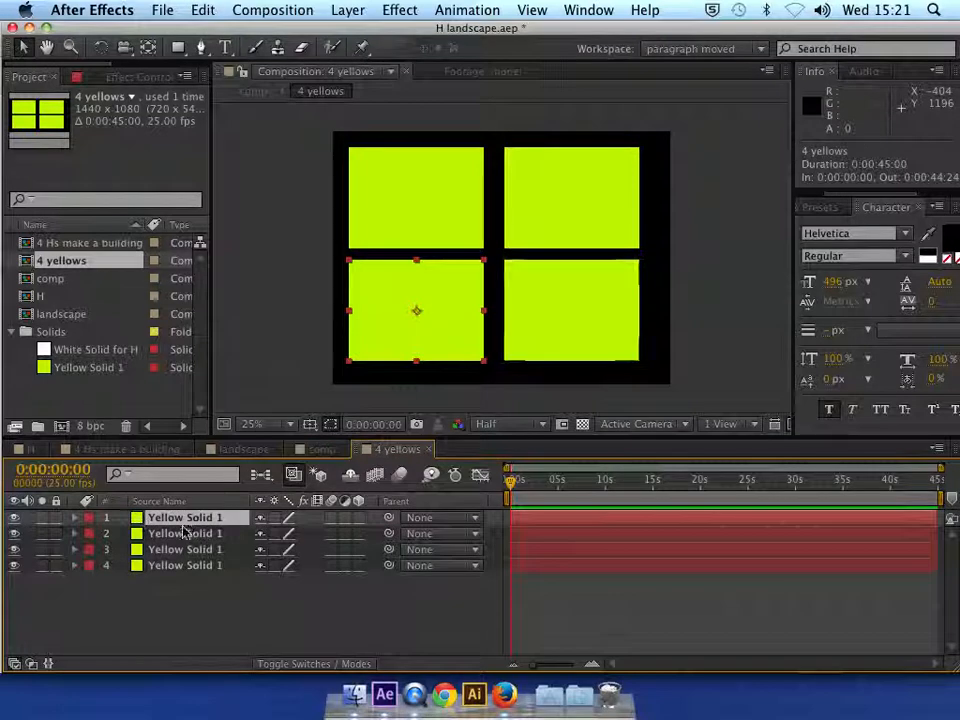
Make the yellow solids 3D layers and begin keyframing their Y Rotation value
click(184, 564)
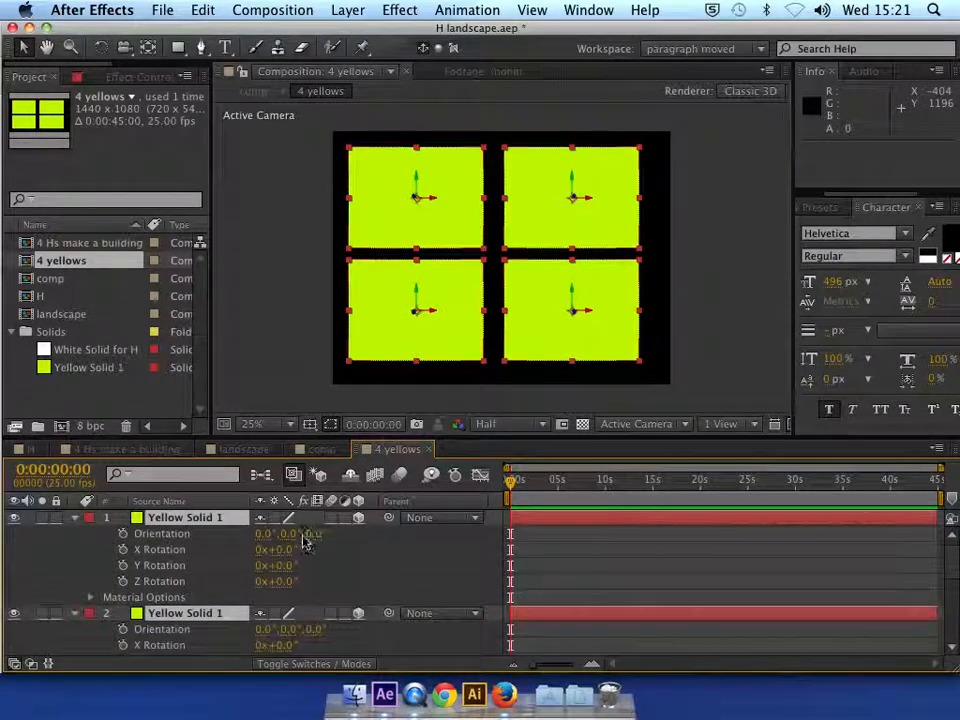
scroll(down, 3)
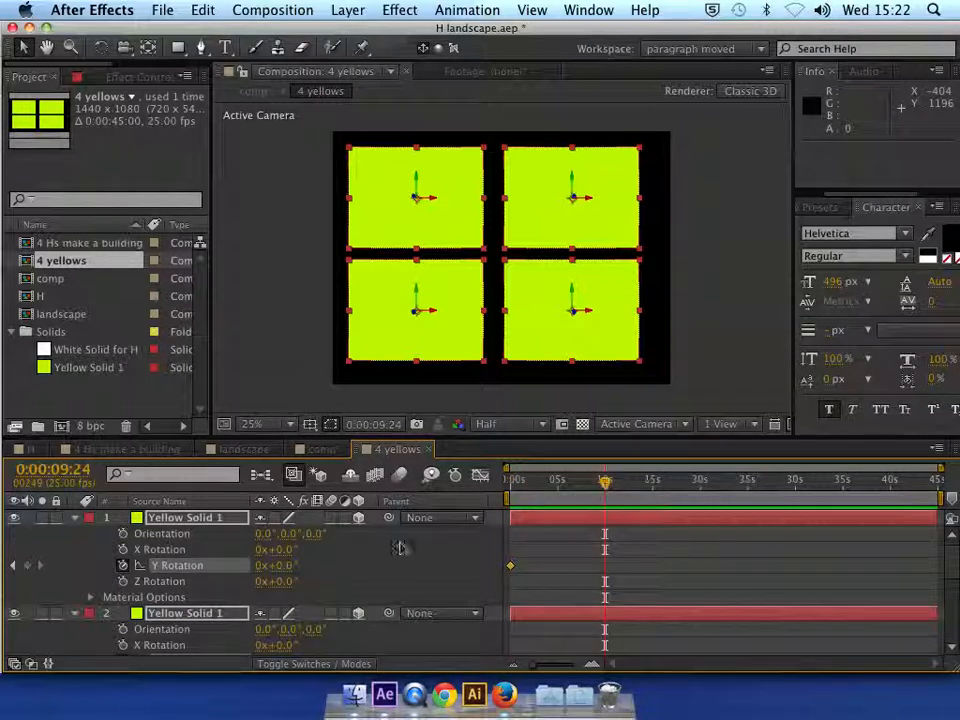
double_click(280, 564)
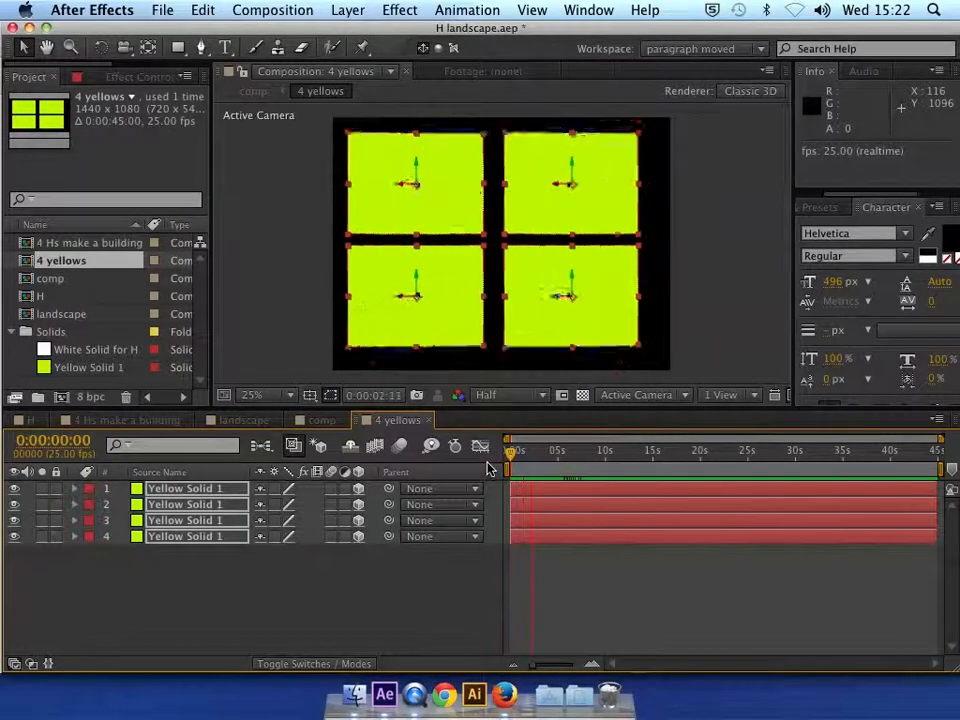
Switch to the comp composition to see the 4 yellows layer mid-rotation
click(536, 450)
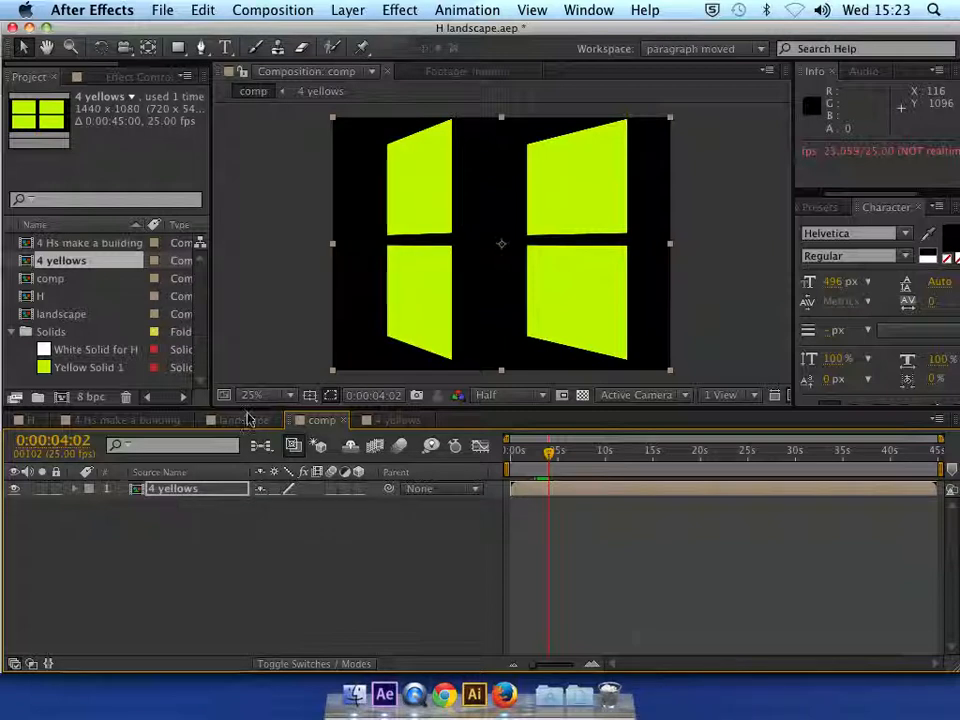
mouse_move(284, 526)
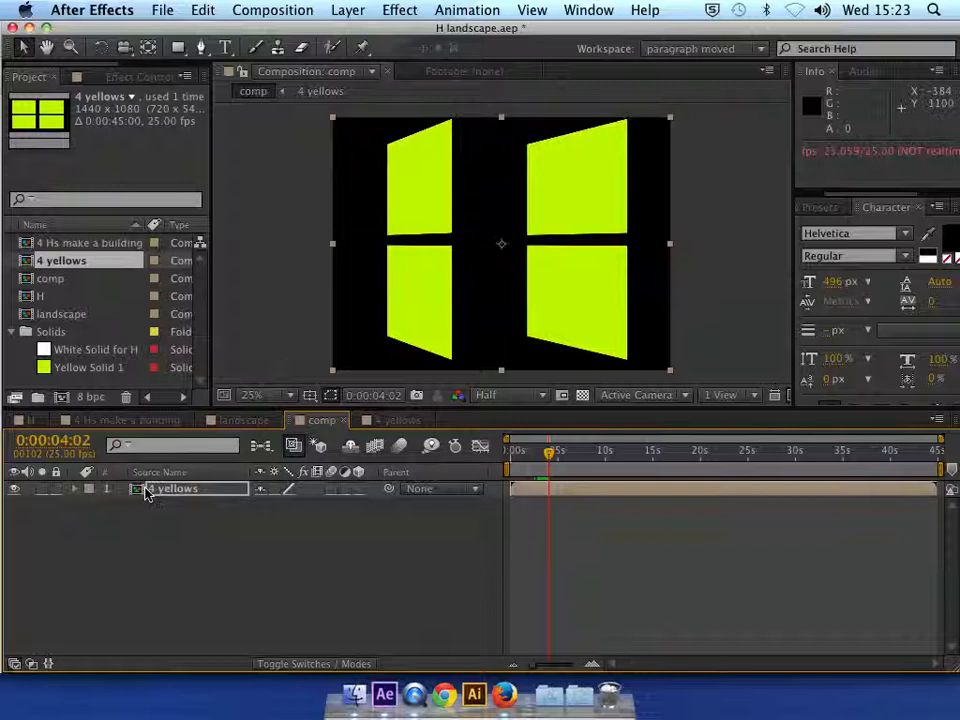
Make the 4 yellows layer 3D and turn it to Orientation 0°, 88°, 0°, scrubbing back to about 3 seconds
click(172, 488)
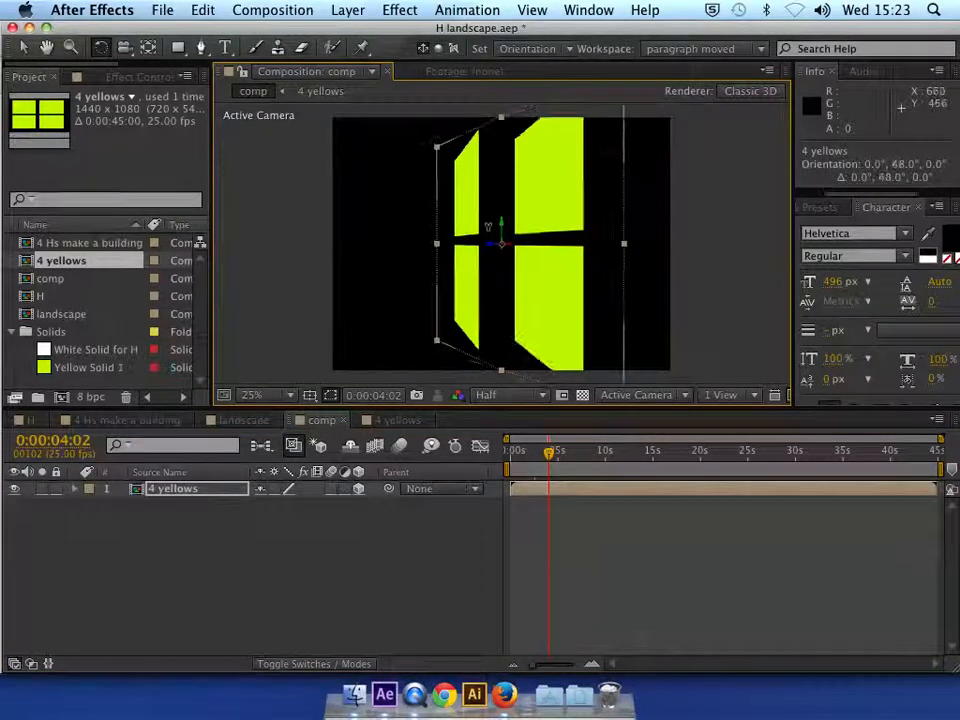
drag(556, 452, 548, 452)
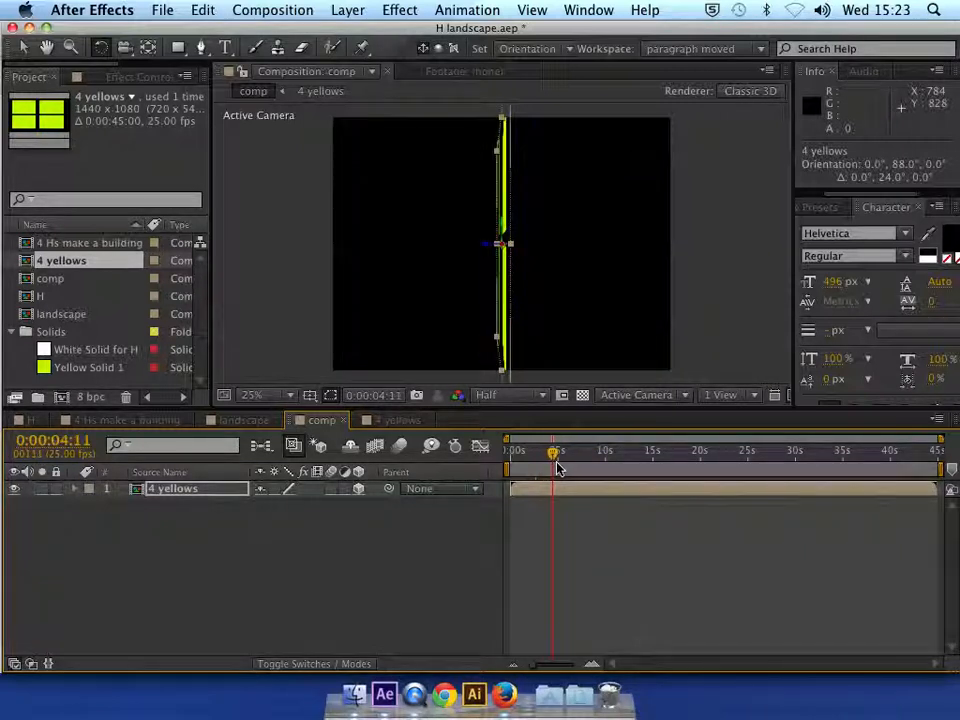
drag(556, 456, 544, 456)
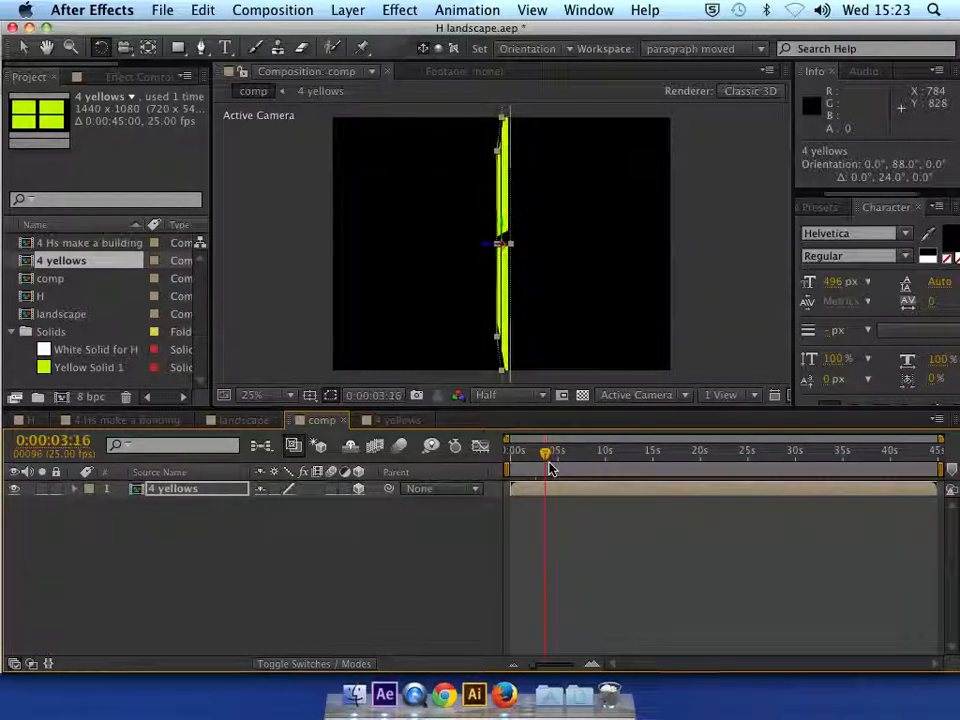
mouse_move(546, 464)
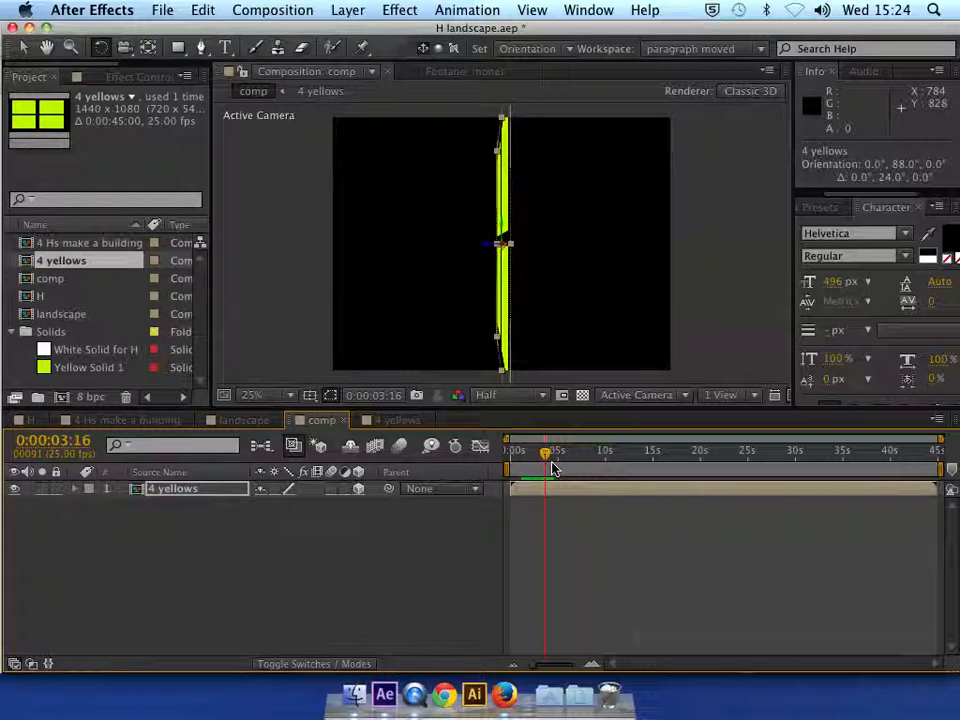
mouse_move(590, 460)
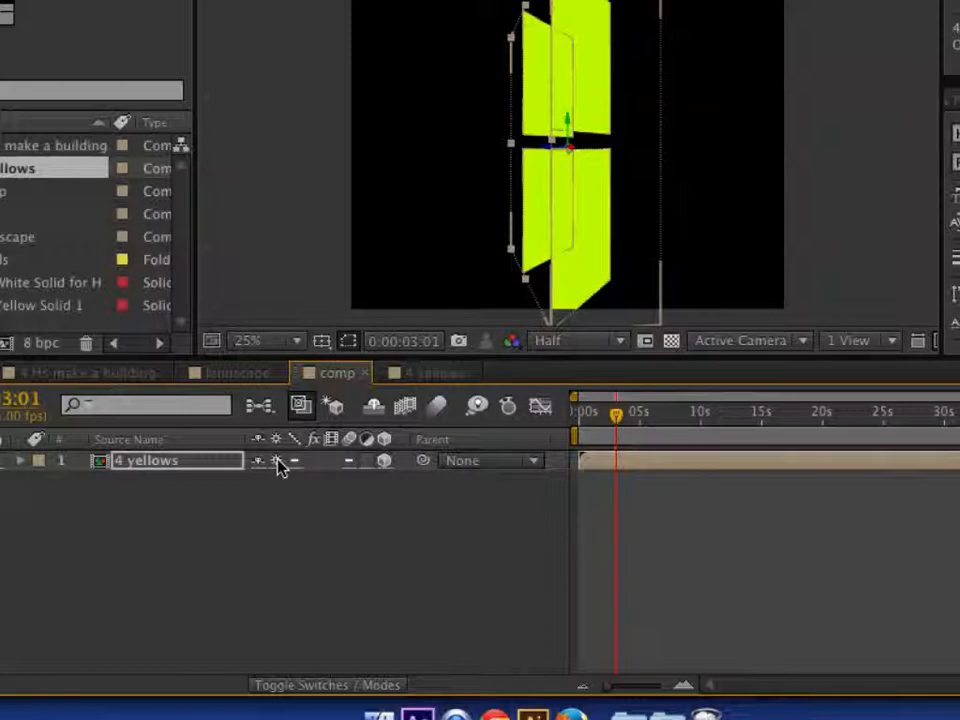
mouse_move(364, 470)
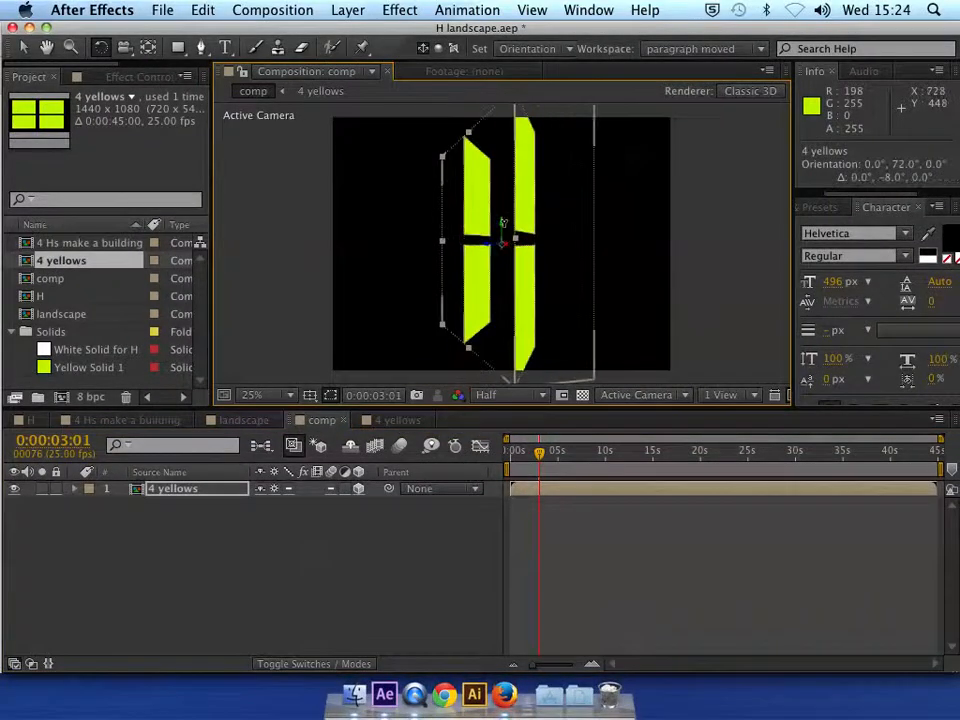
Rotate the collapsed 4 yellows layer to about 68° and scrub time to watch its solids turn in true 3D
drag(540, 452, 532, 452)
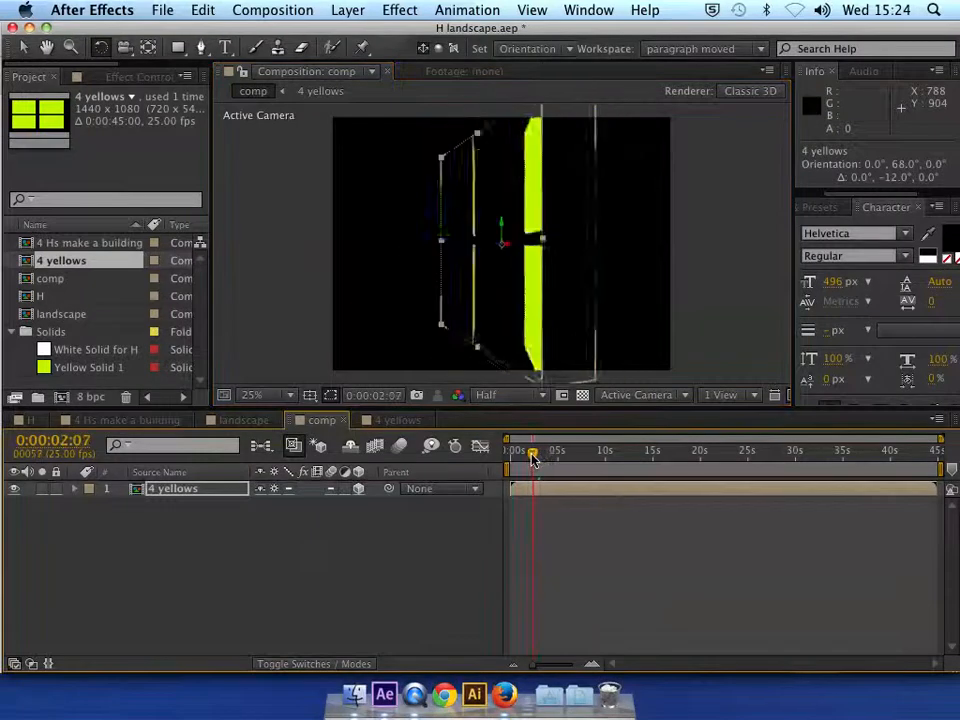
drag(532, 450, 544, 450)
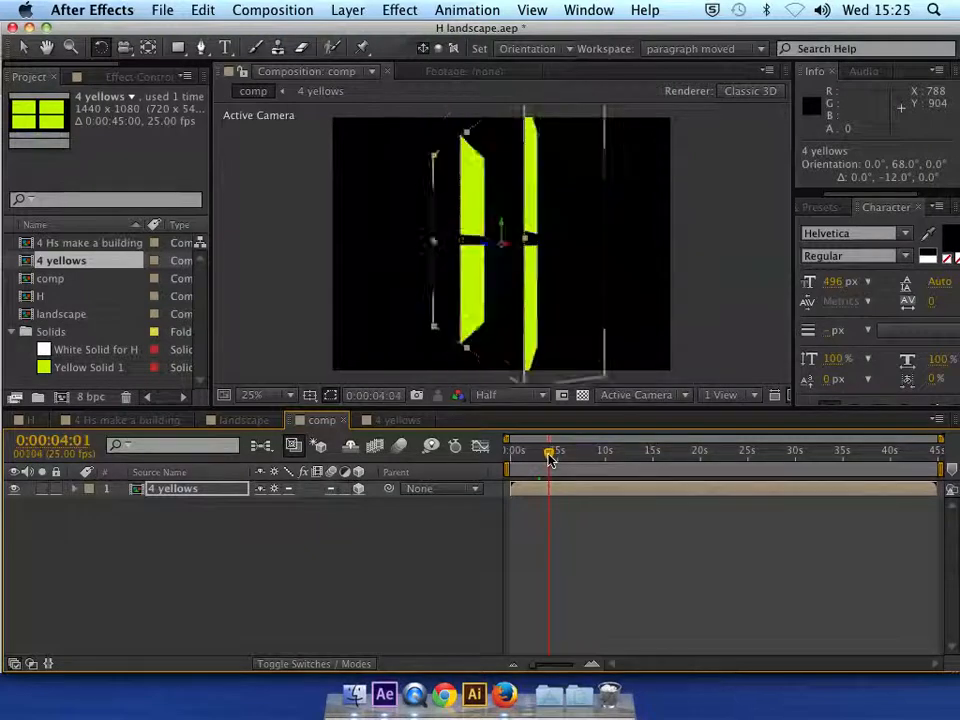
drag(548, 452, 548, 452)
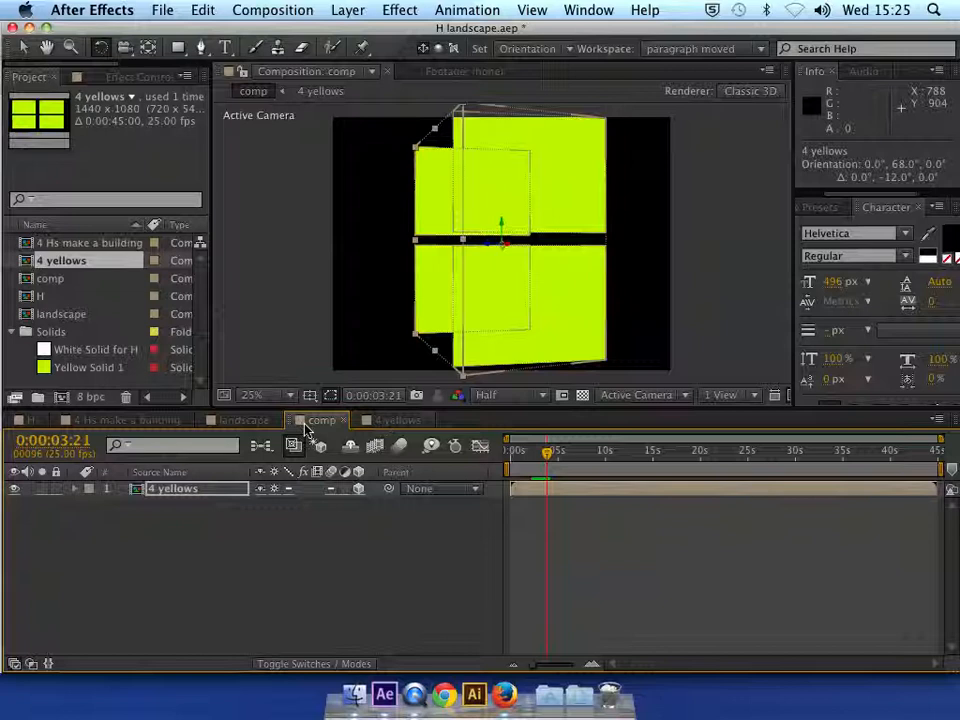
mouse_move(336, 472)
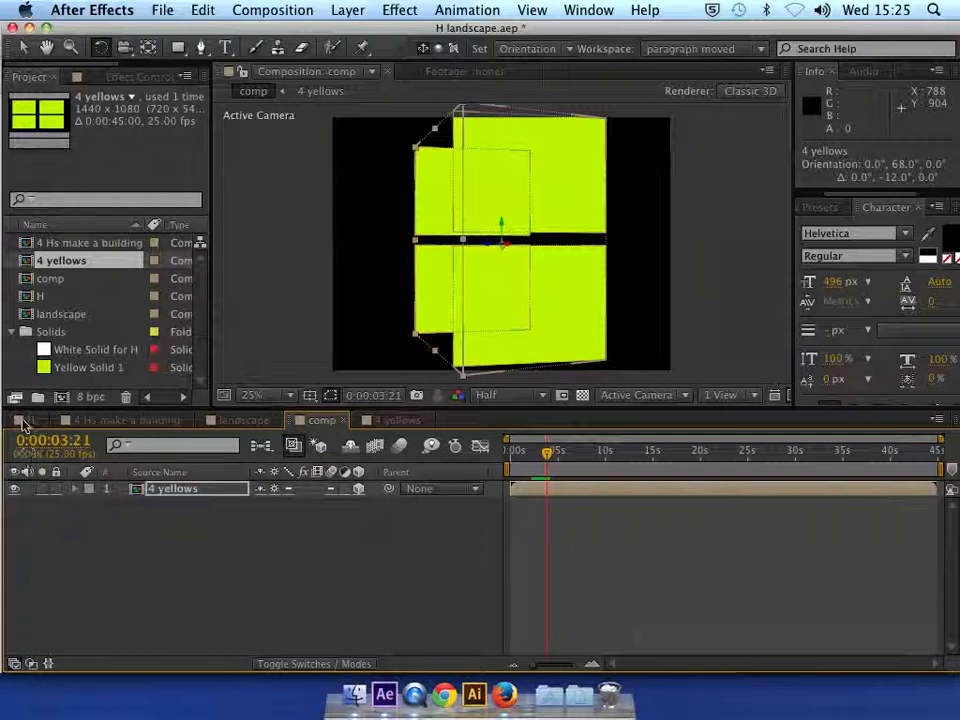
Switch to the '4 Hs make a building' comp and deselect the M layer to view it in 2 Views
click(240, 420)
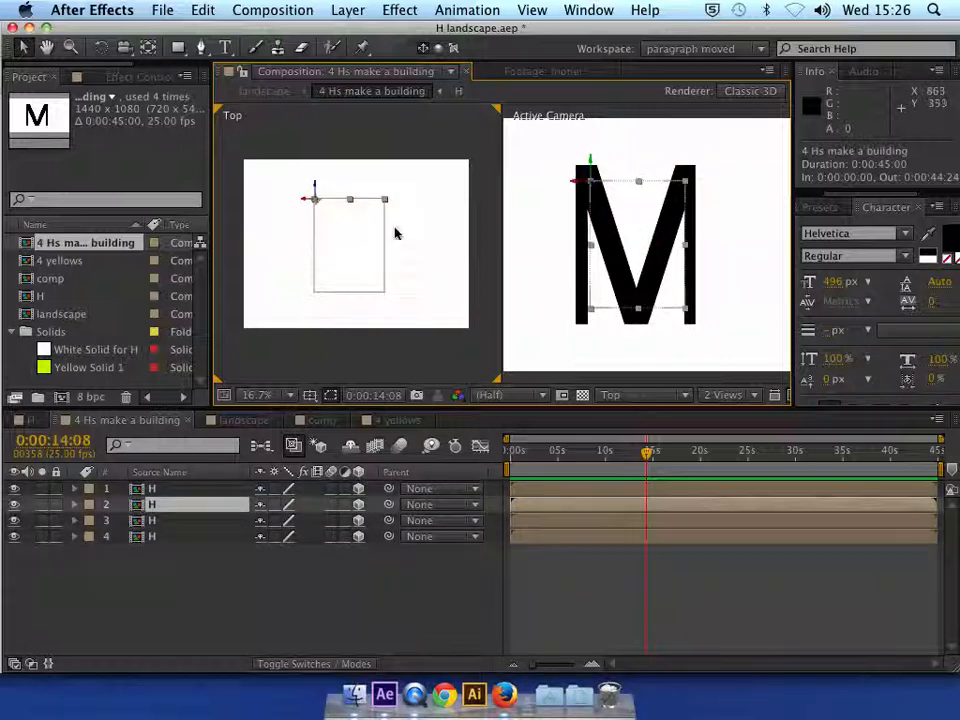
click(180, 520)
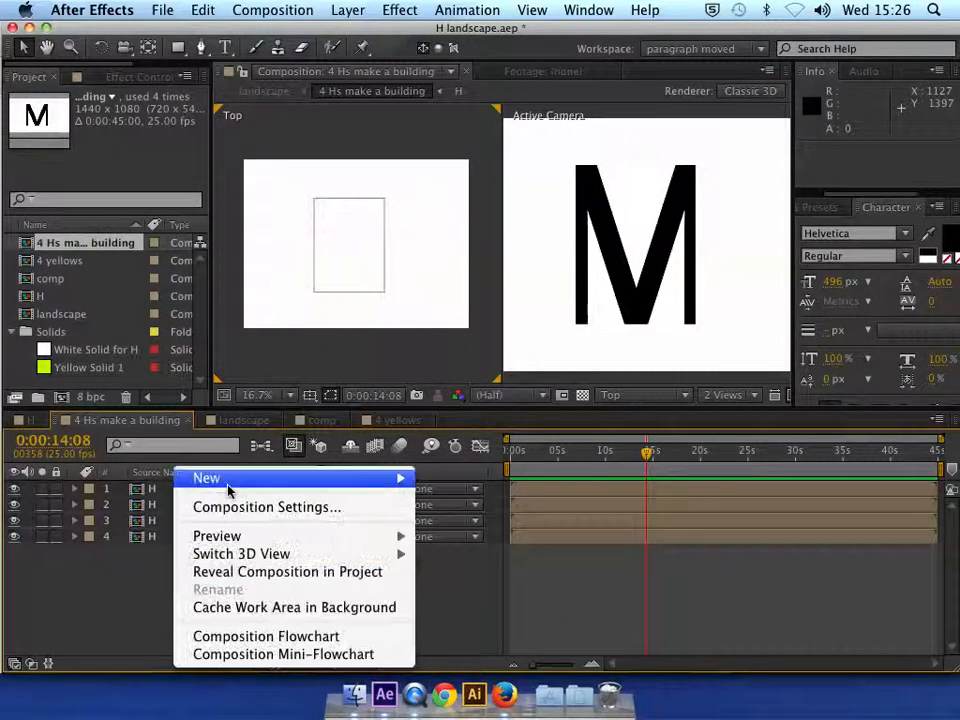
Add Camera 1 with default settings to the building composition, then view the H comp
click(206, 478)
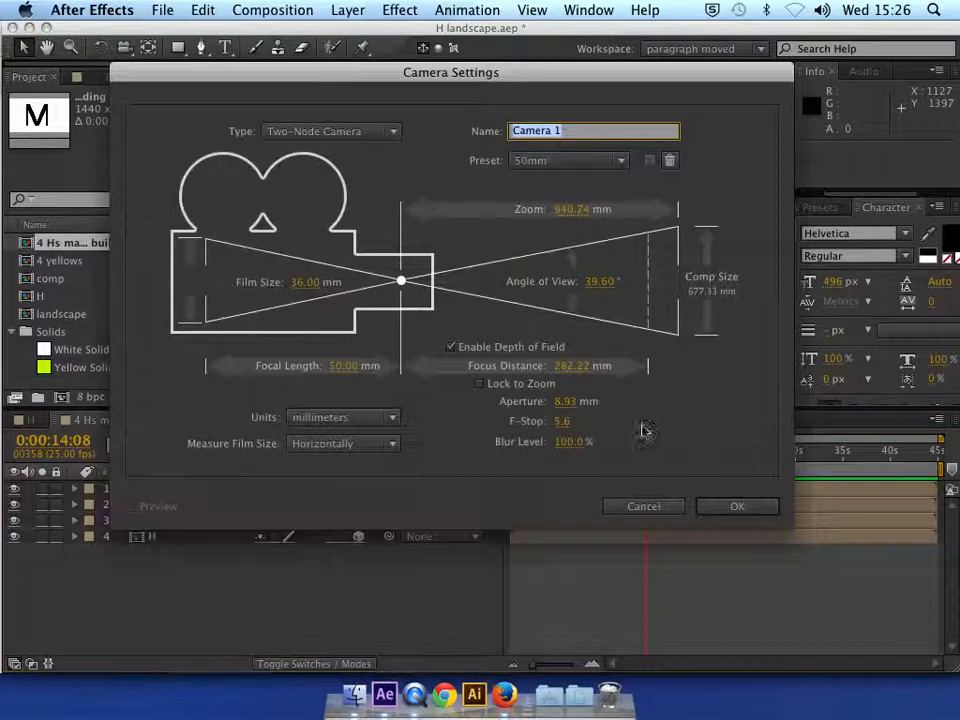
click(736, 506)
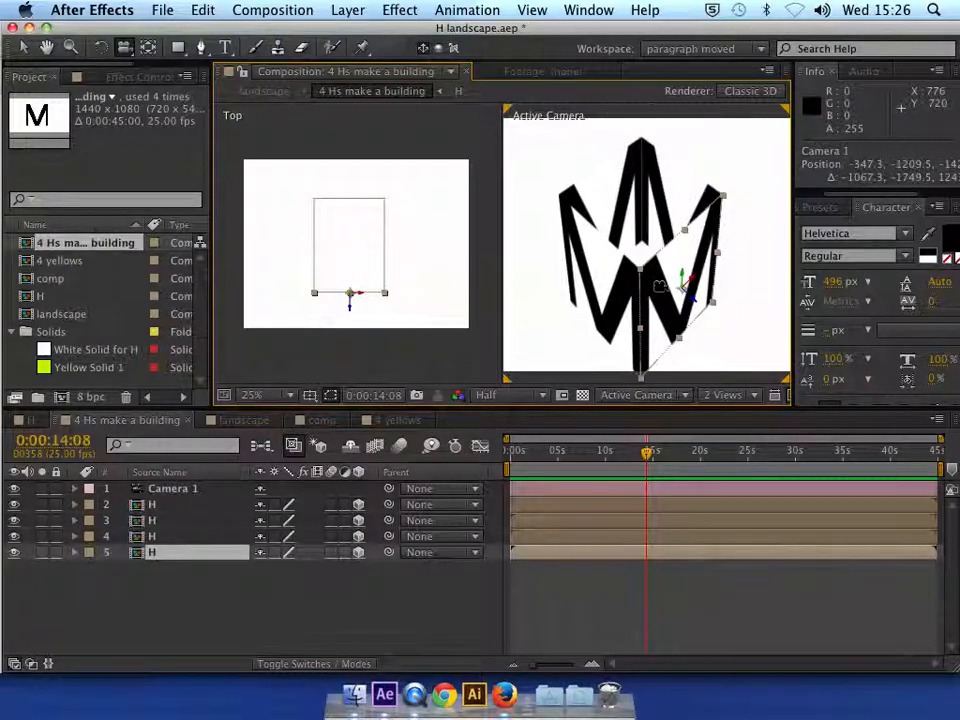
click(242, 420)
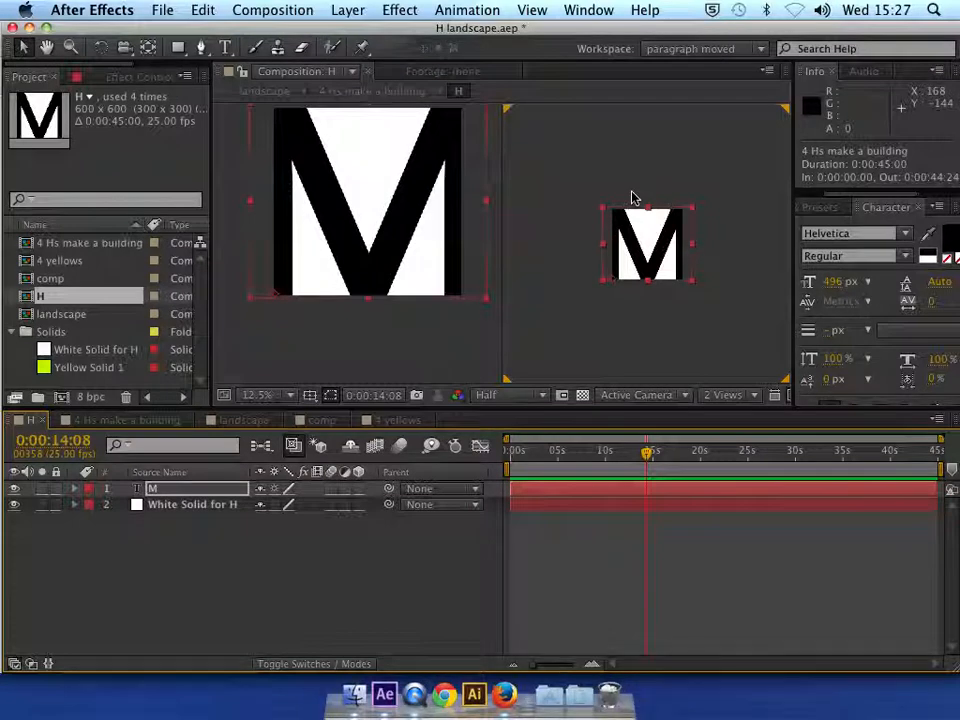
mouse_move(420, 290)
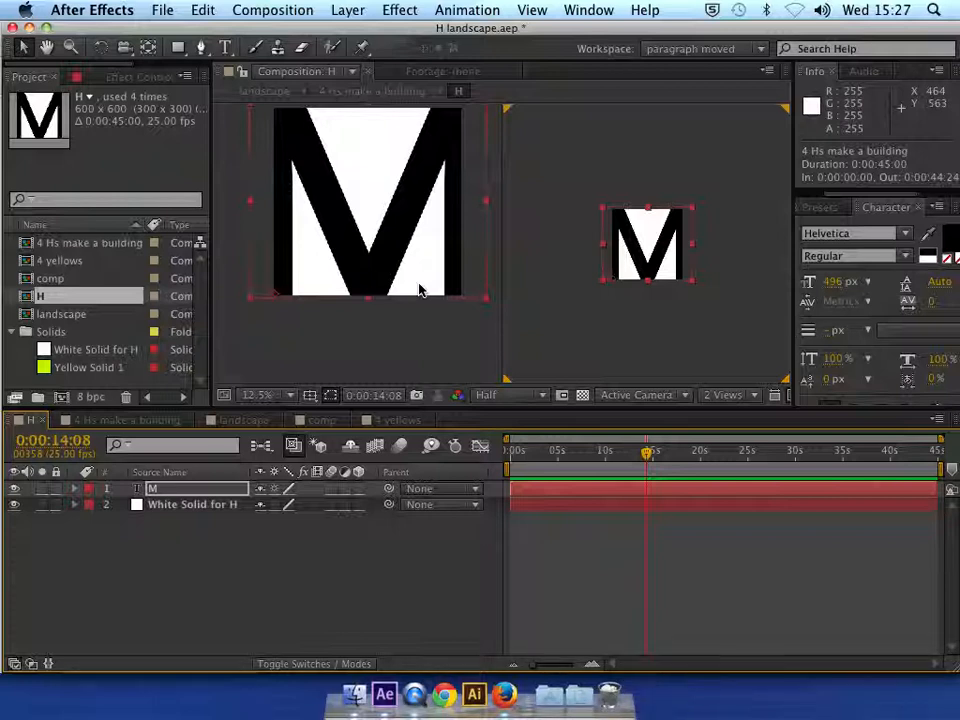
mouse_move(656, 280)
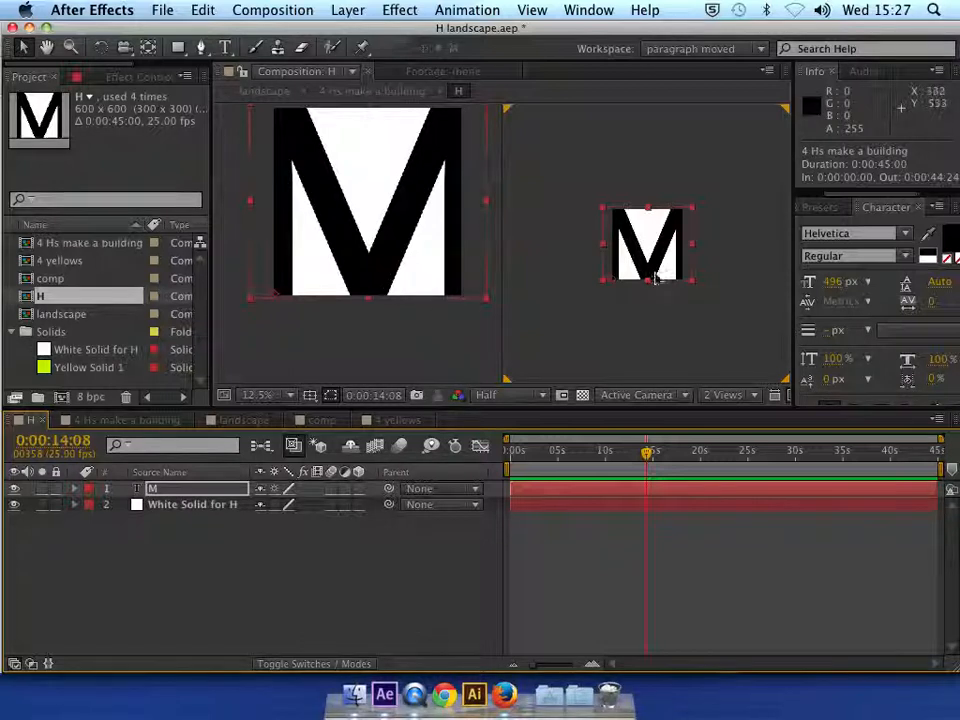
mouse_move(624, 240)
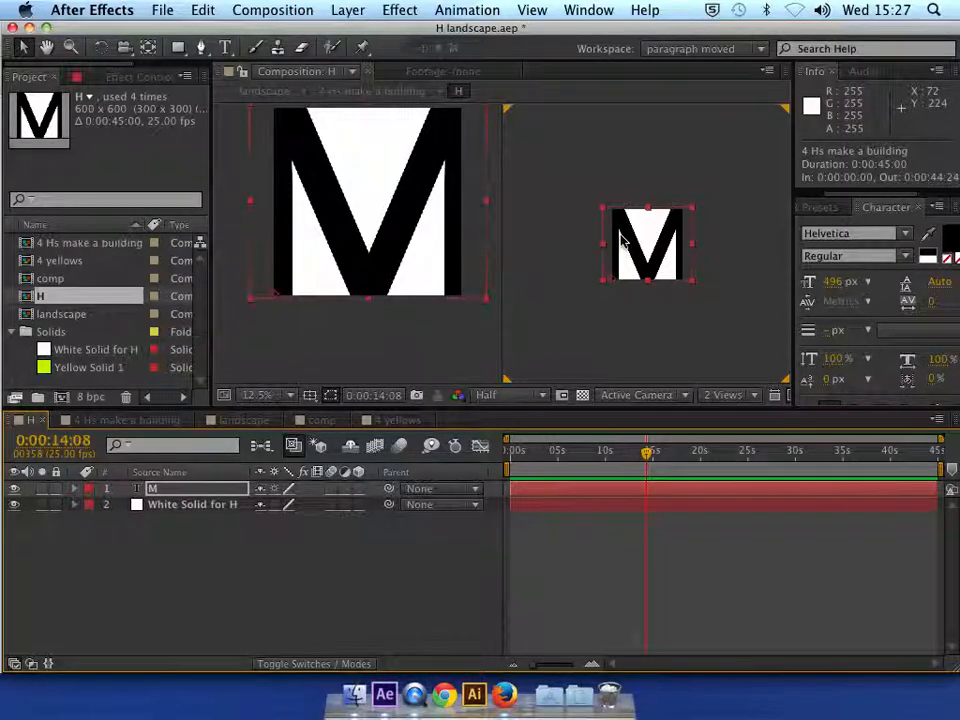